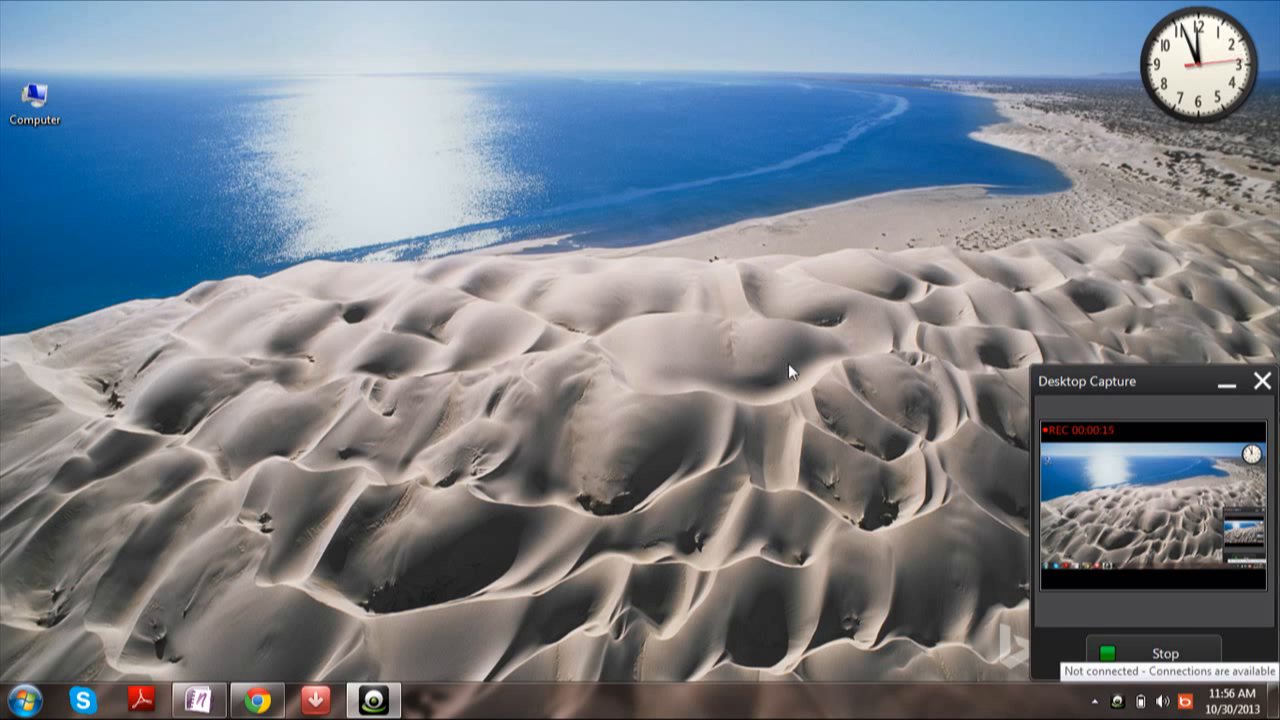
{"action": "mouse_move", "coordinate": [832, 424]}
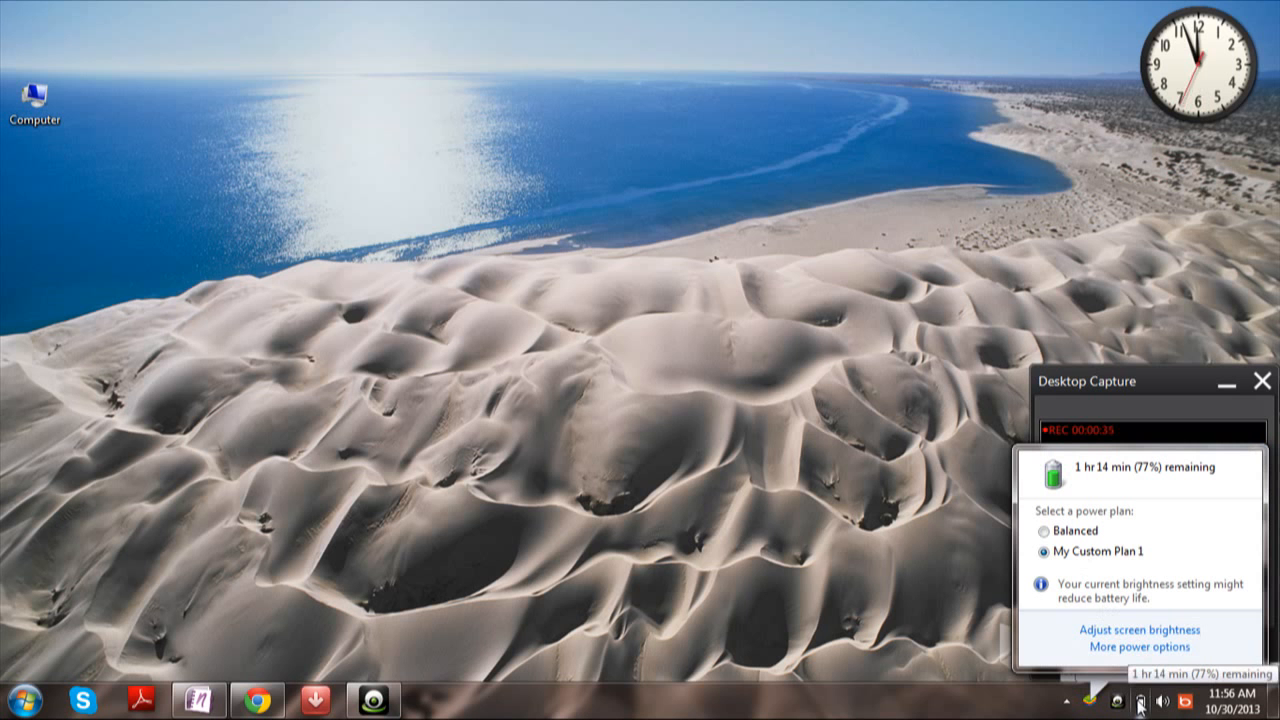
{"action": "mouse_move", "coordinate": [902, 428]}
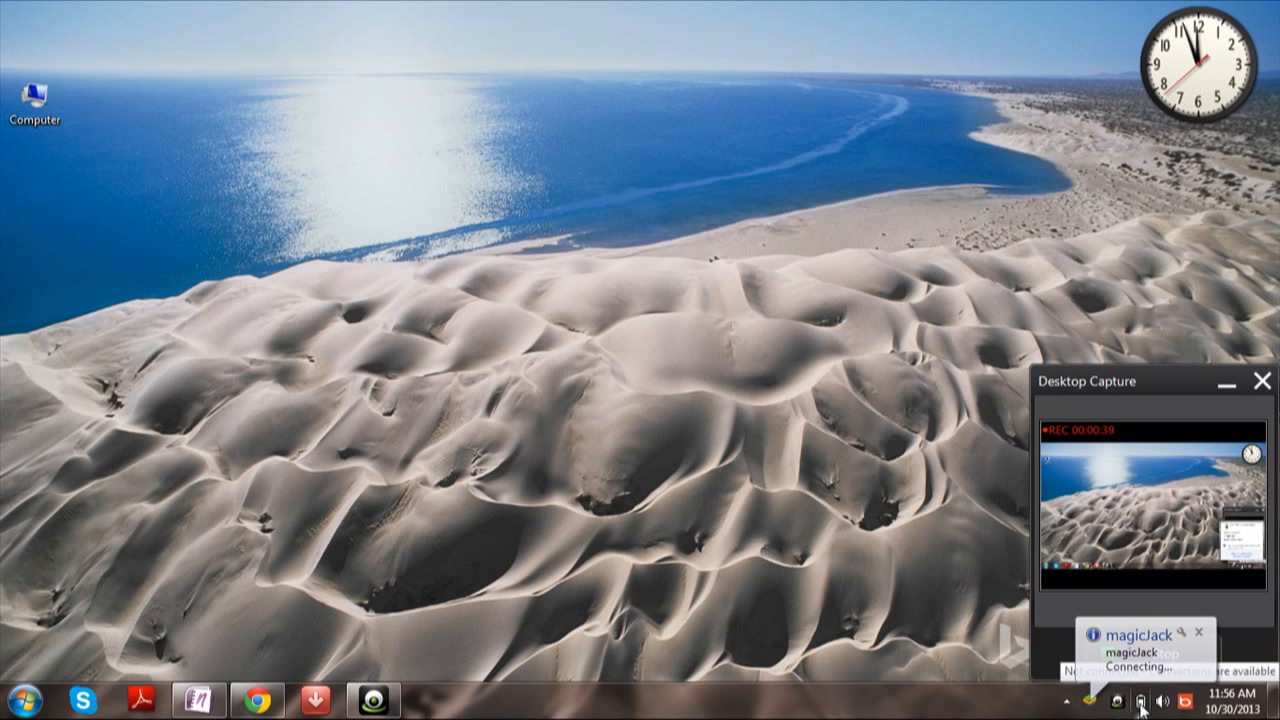
- Reach the Power Options page from the battery icon's More power options link
{"action": "left_click", "coordinate": [1120, 700]}
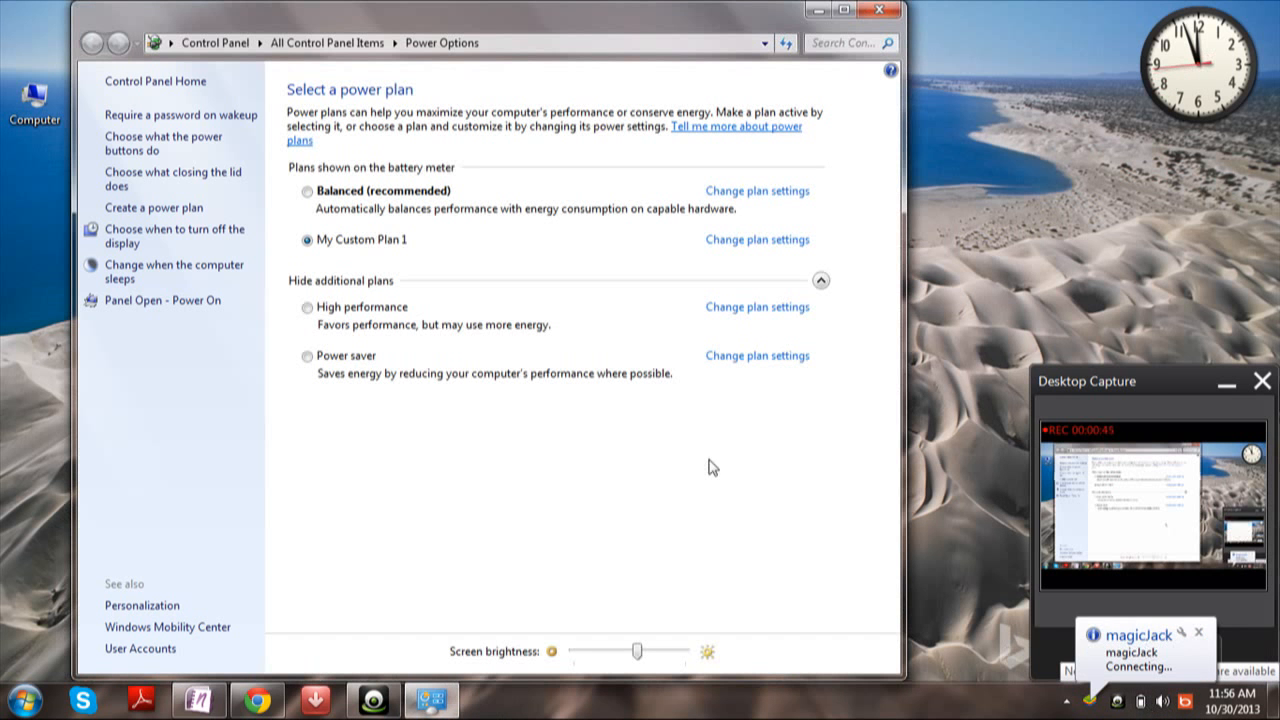
{"action": "mouse_move", "coordinate": [150, 144]}
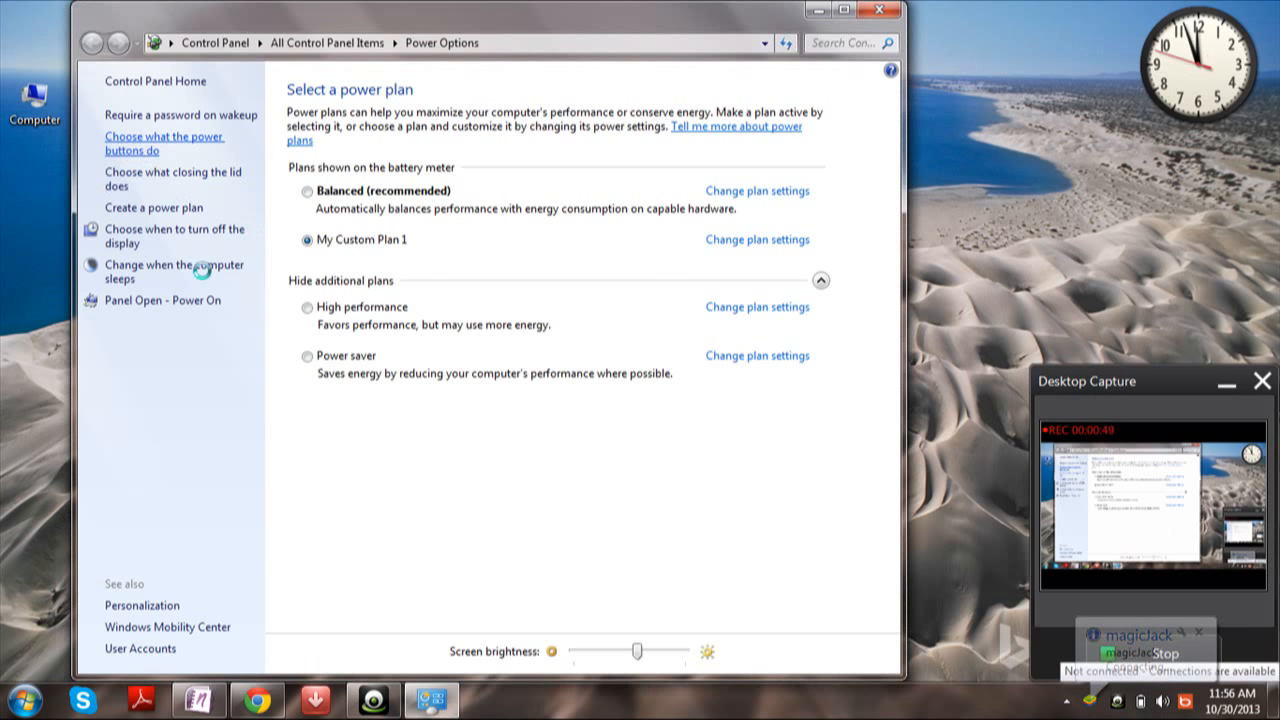
- Set the power button and sleep button to Hibernate on battery and plugged in, and save changes
{"action": "left_click", "coordinate": [164, 144]}
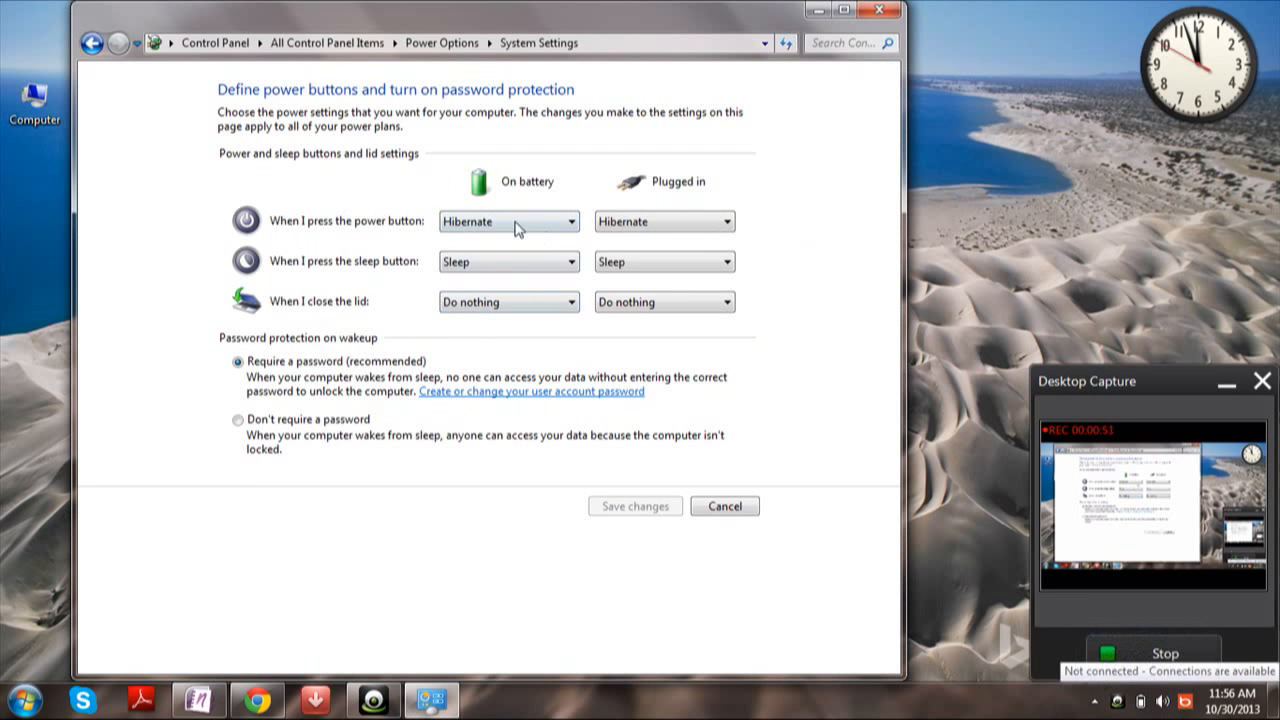
{"action": "left_click", "coordinate": [580, 220]}
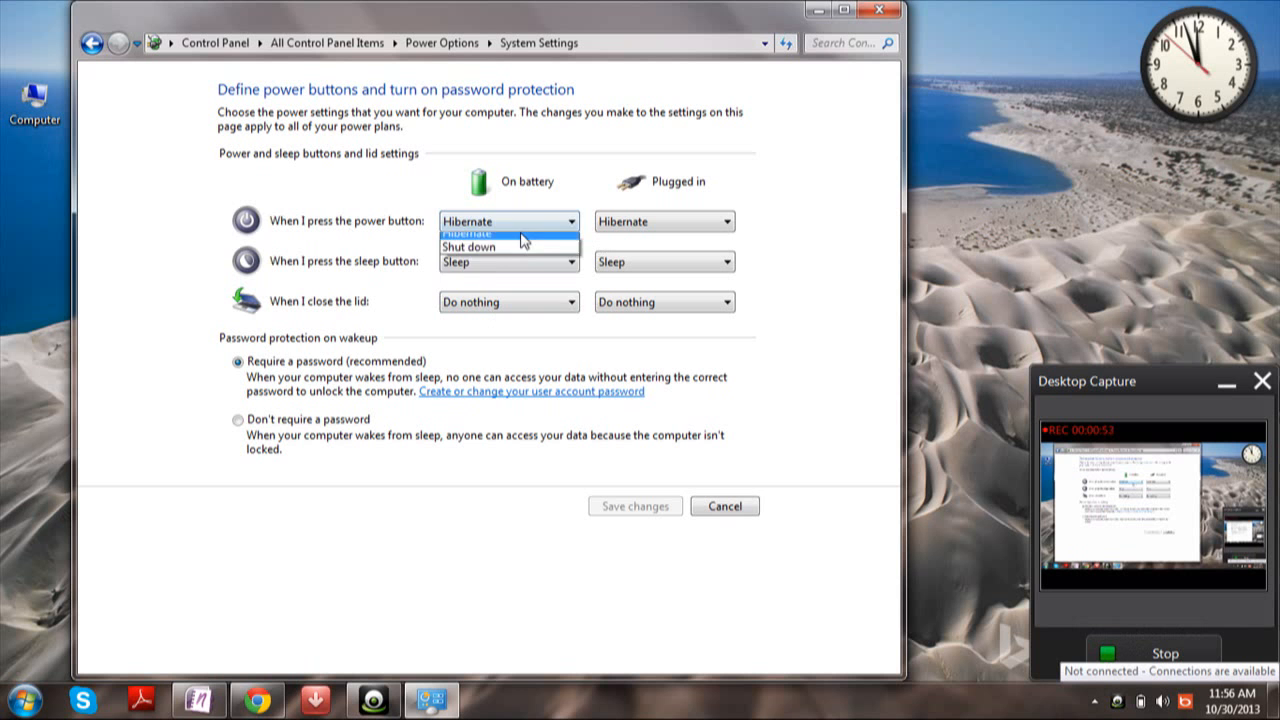
{"action": "left_click", "coordinate": [466, 234]}
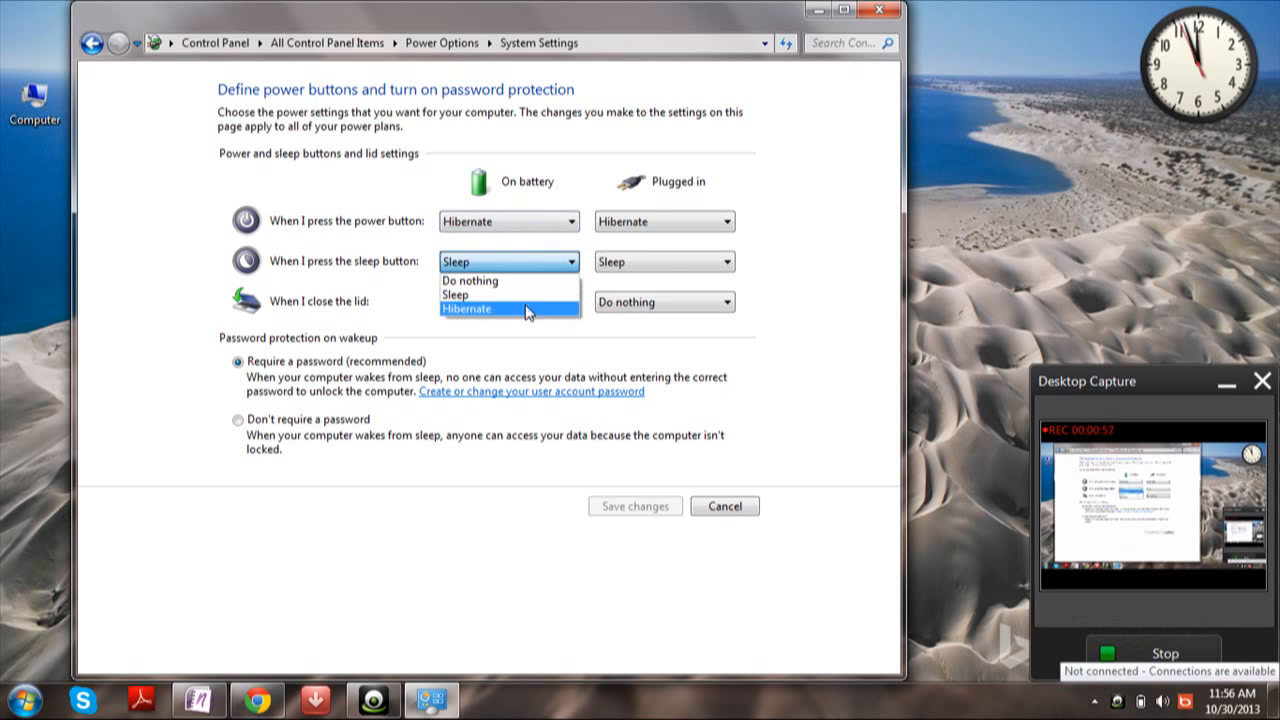
{"action": "left_click", "coordinate": [466, 308]}
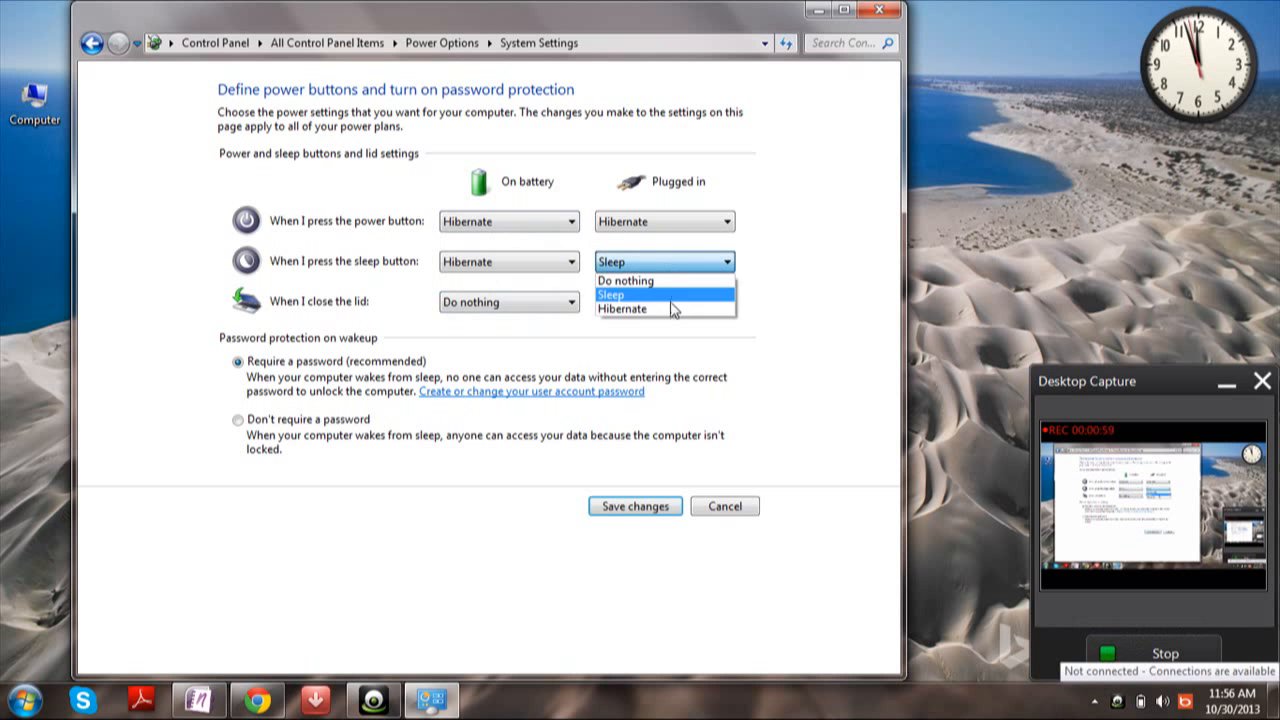
{"action": "left_click", "coordinate": [624, 308]}
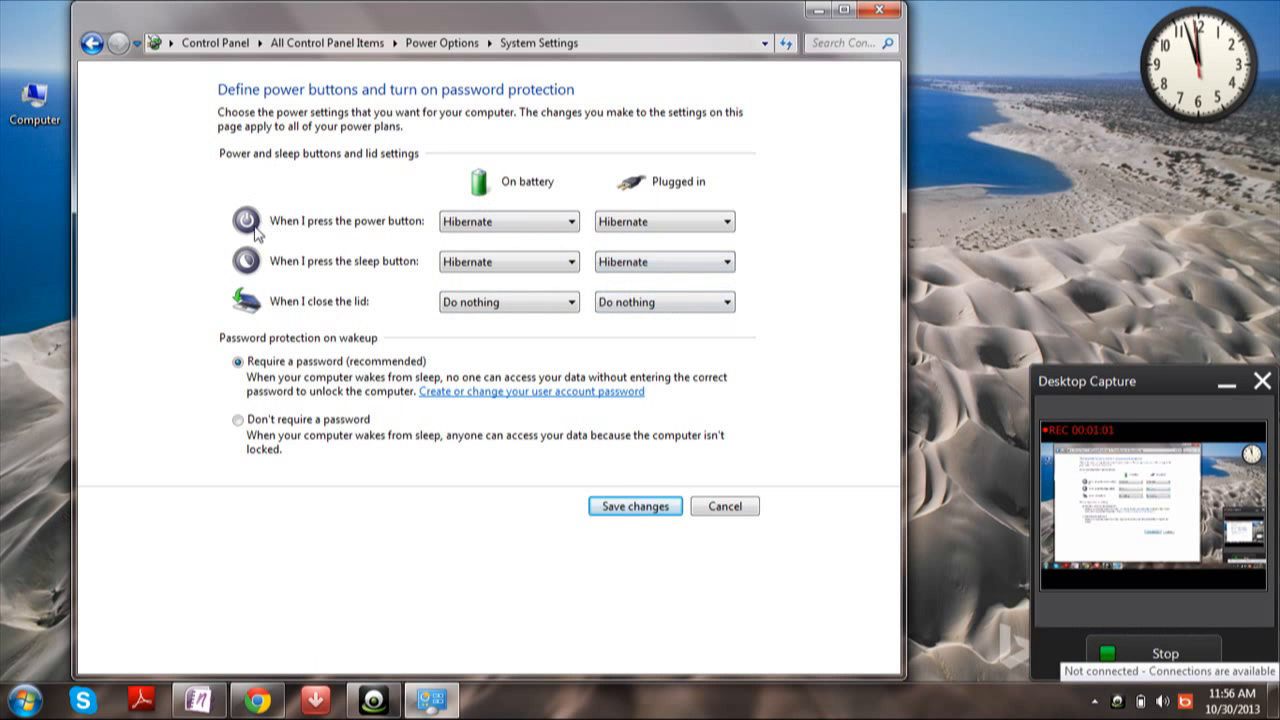
{"action": "mouse_move", "coordinate": [336, 232]}
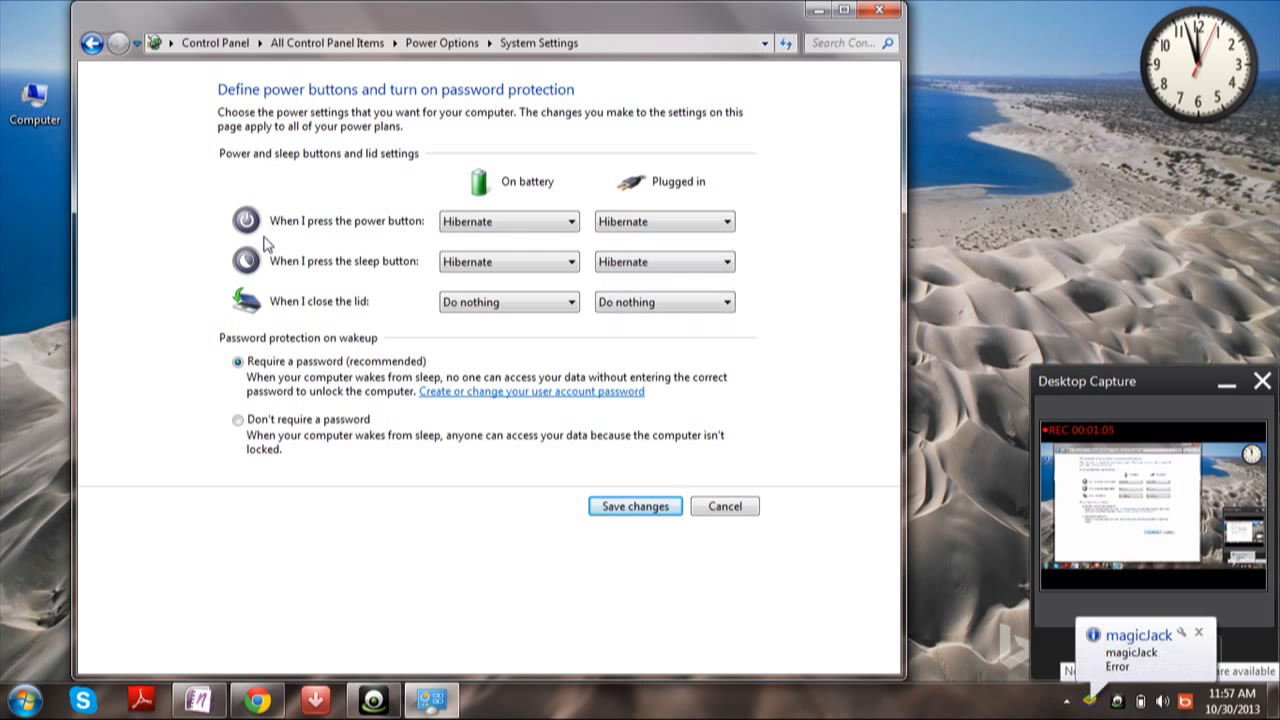
{"action": "mouse_move", "coordinate": [520, 220]}
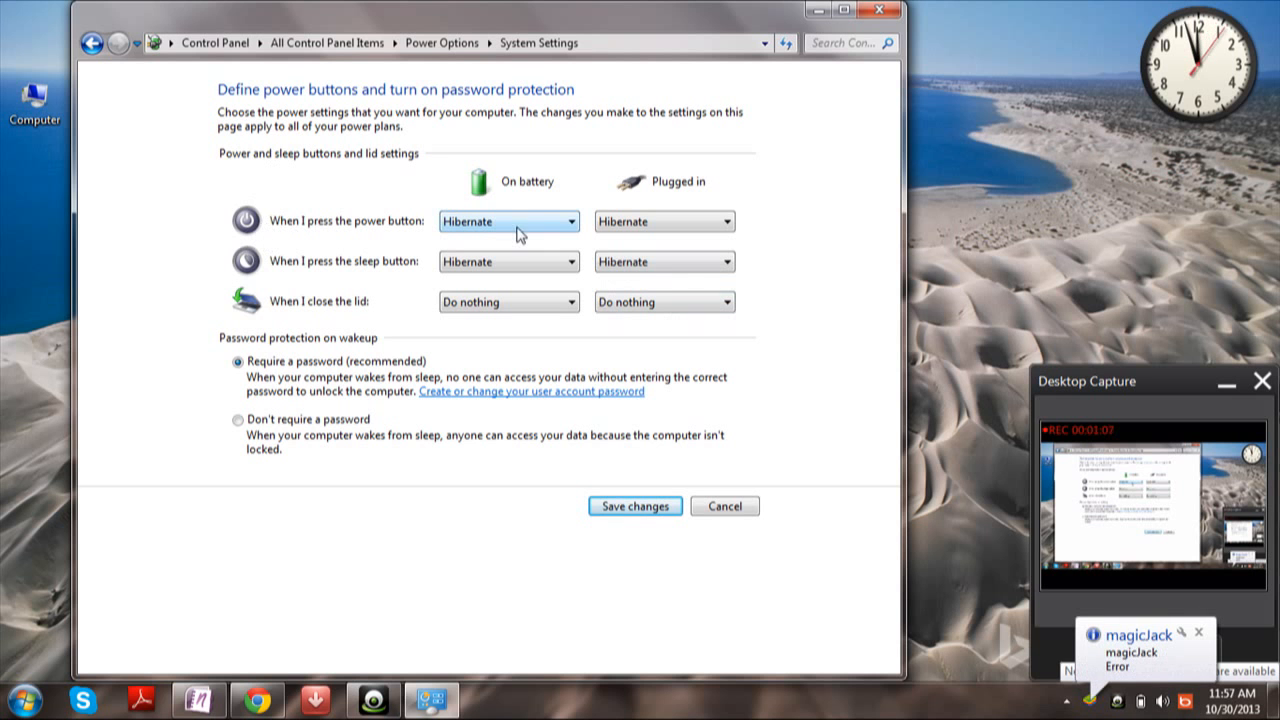
{"action": "mouse_move", "coordinate": [576, 262]}
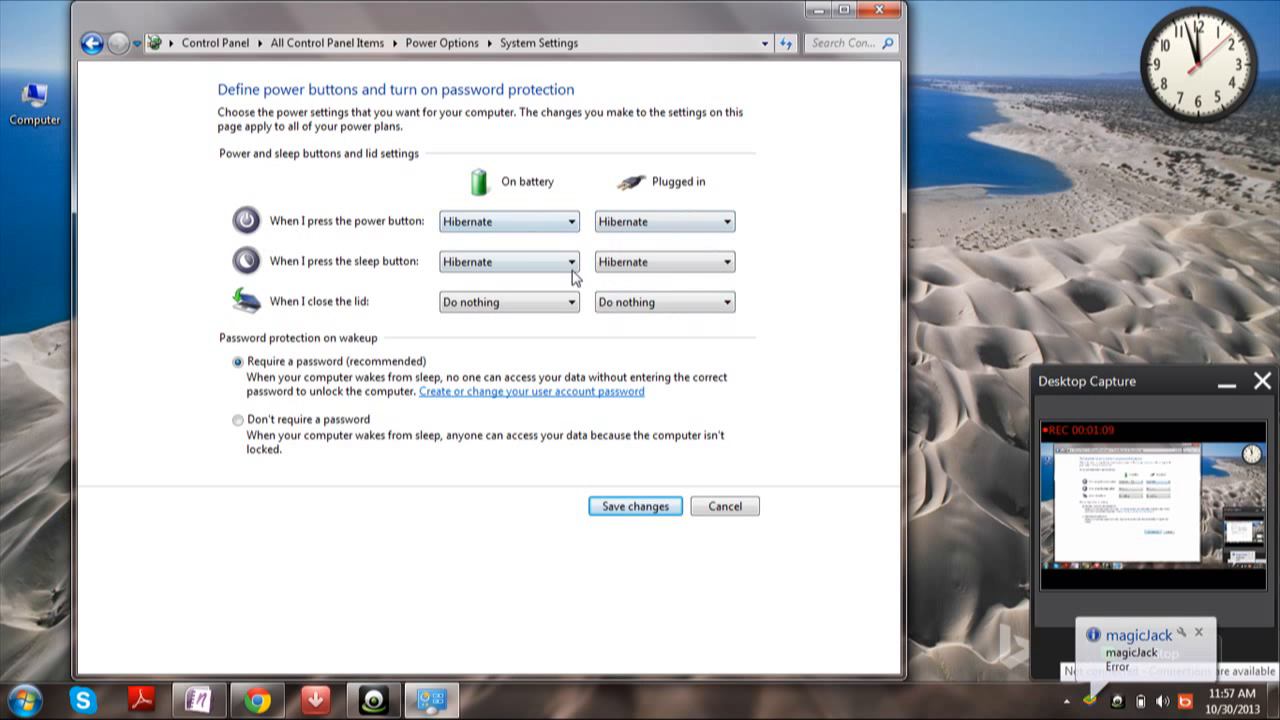
{"action": "left_click", "coordinate": [12, 698]}
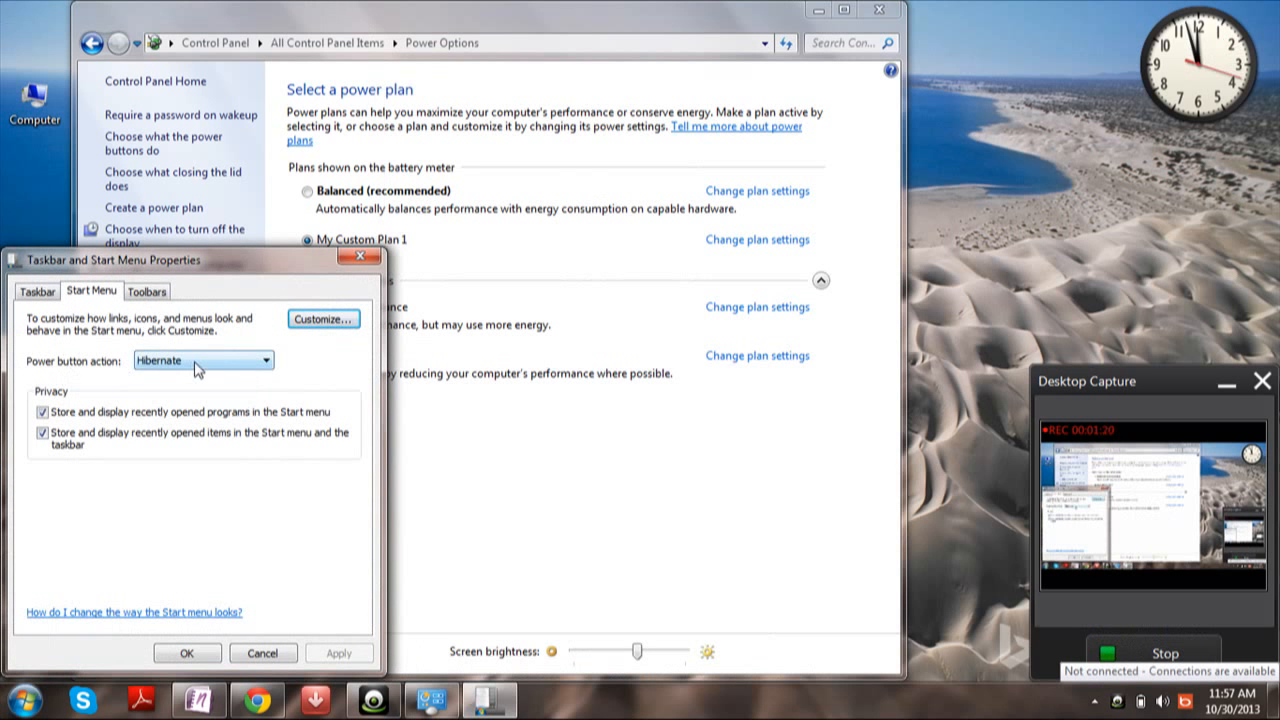
- Confirm the Start menu power button action as Hibernate with OK
{"action": "left_click", "coordinate": [276, 360]}
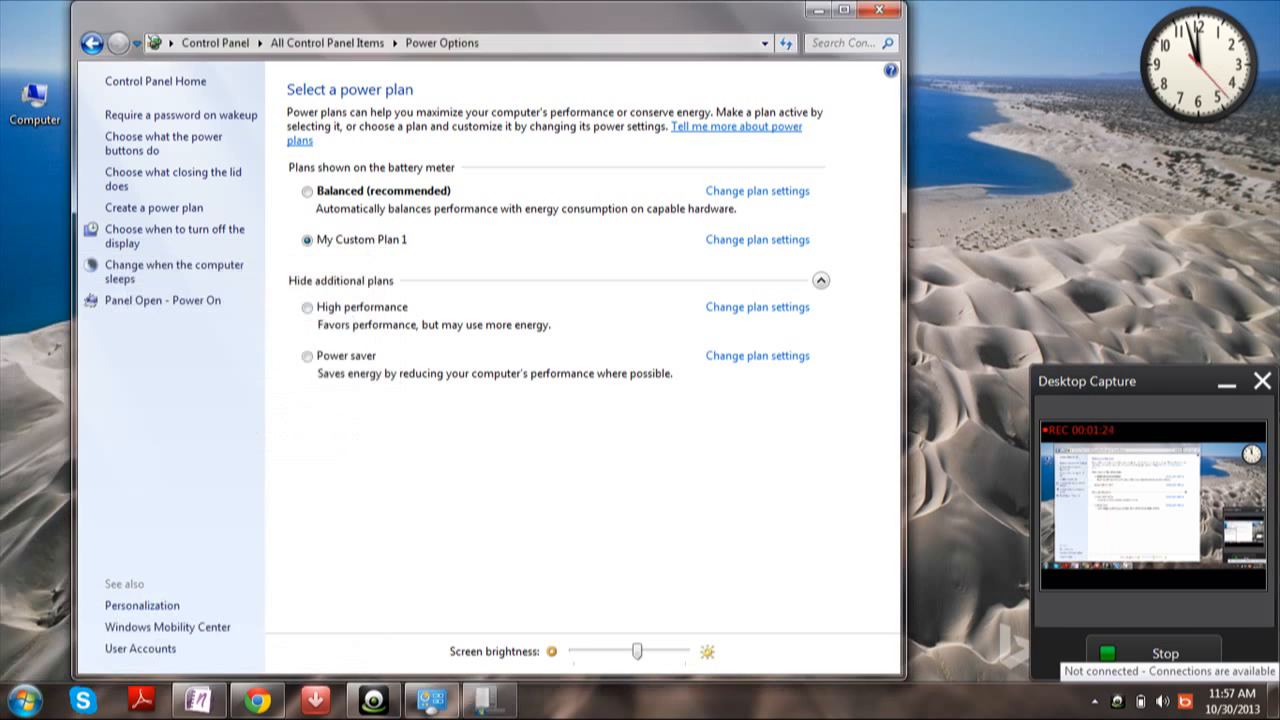
{"action": "left_click", "coordinate": [14, 700]}
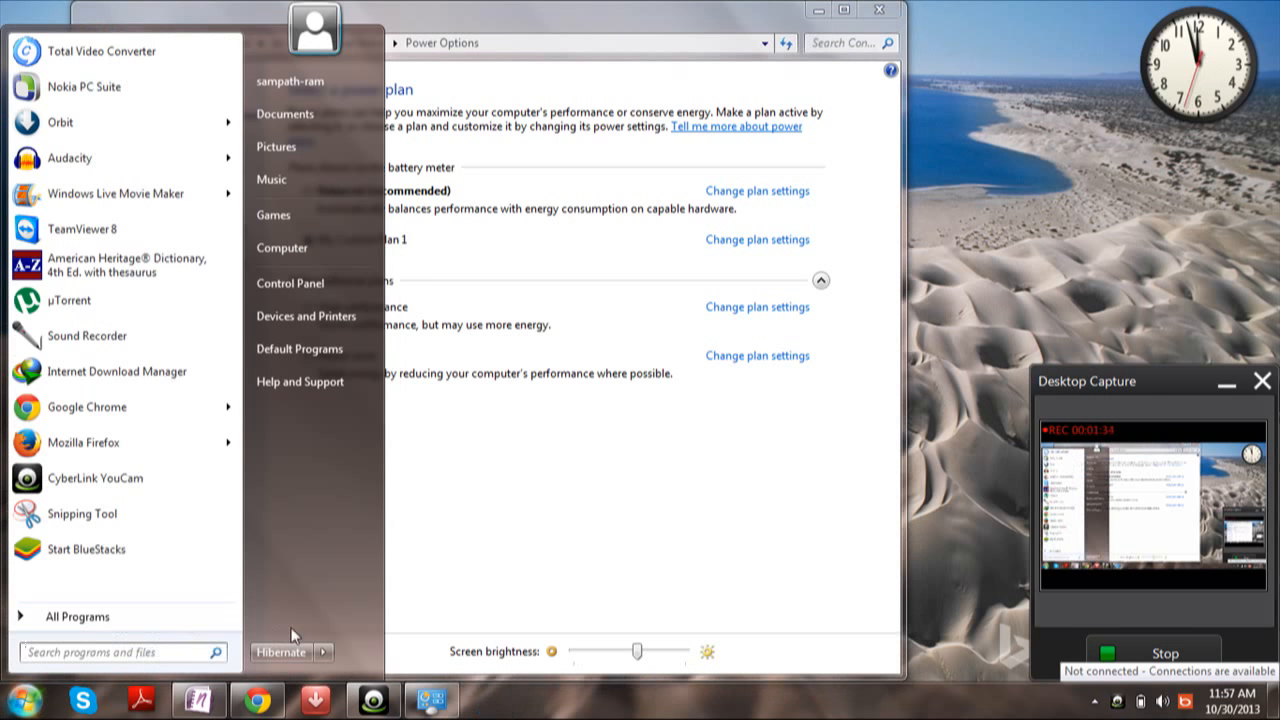
{"action": "left_click", "coordinate": [860, 500]}
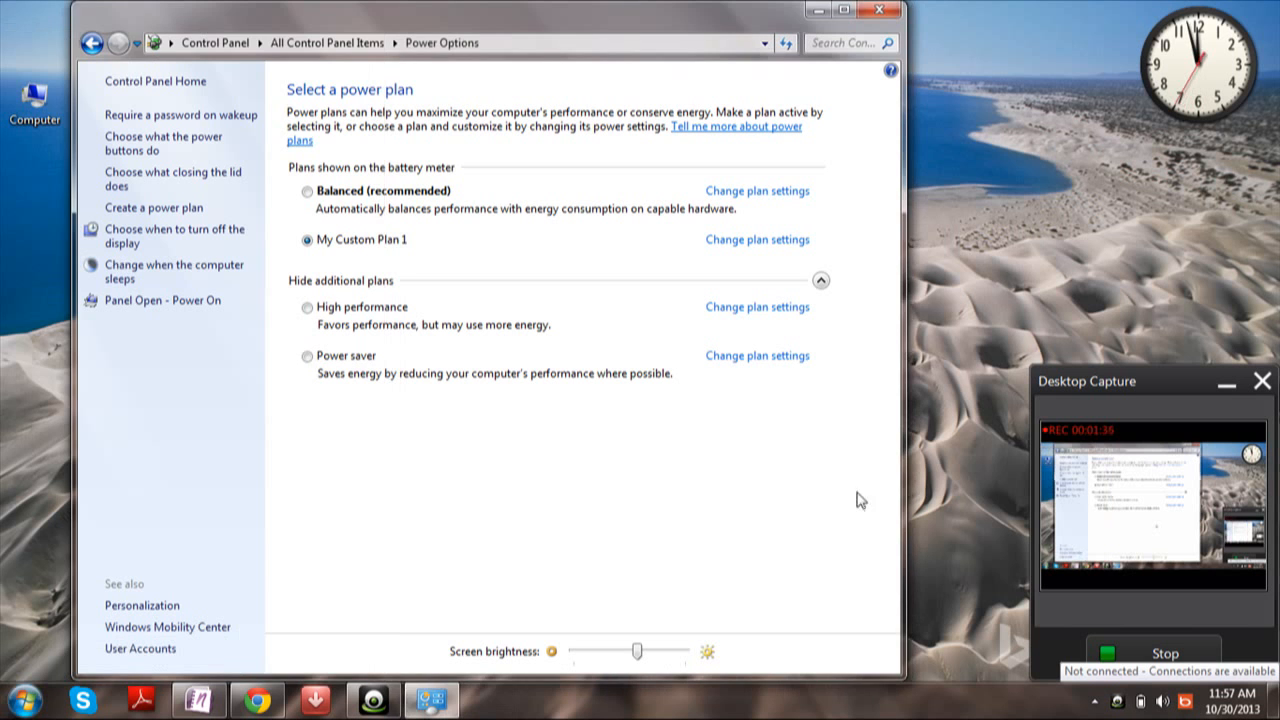
{"action": "mouse_move", "coordinate": [1180, 592]}
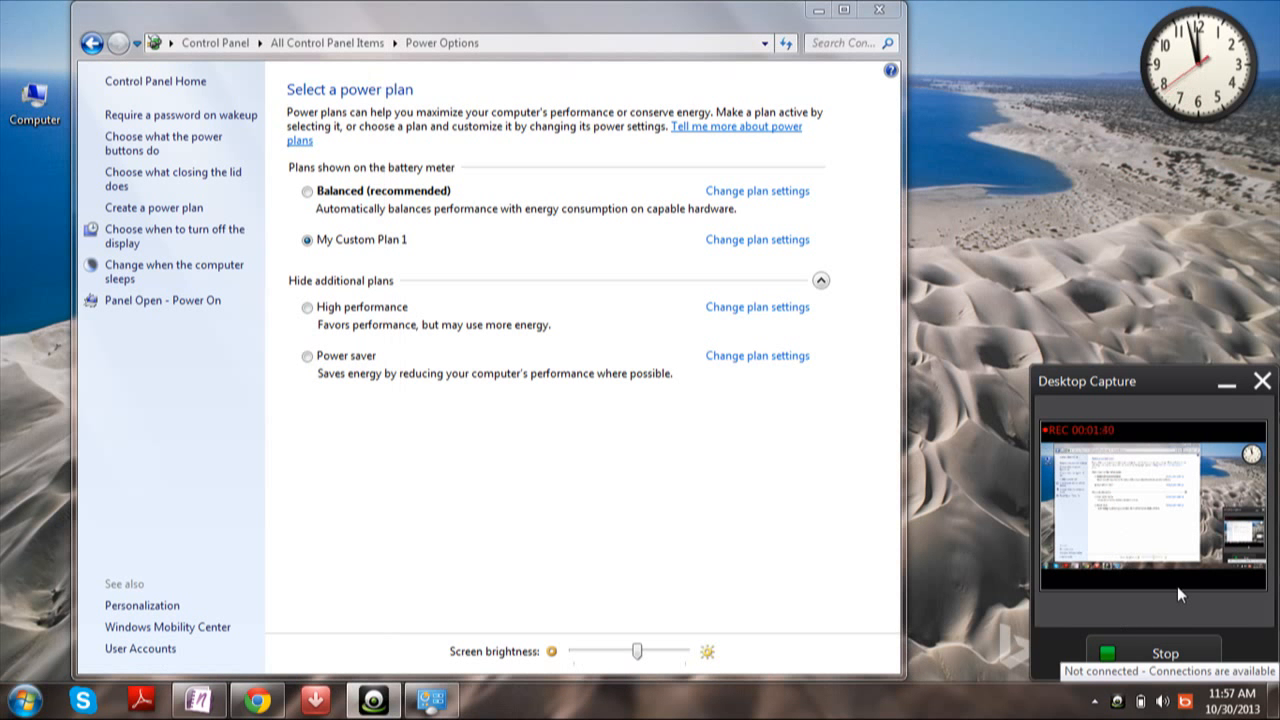
{"action": "mouse_move", "coordinate": [1180, 616]}
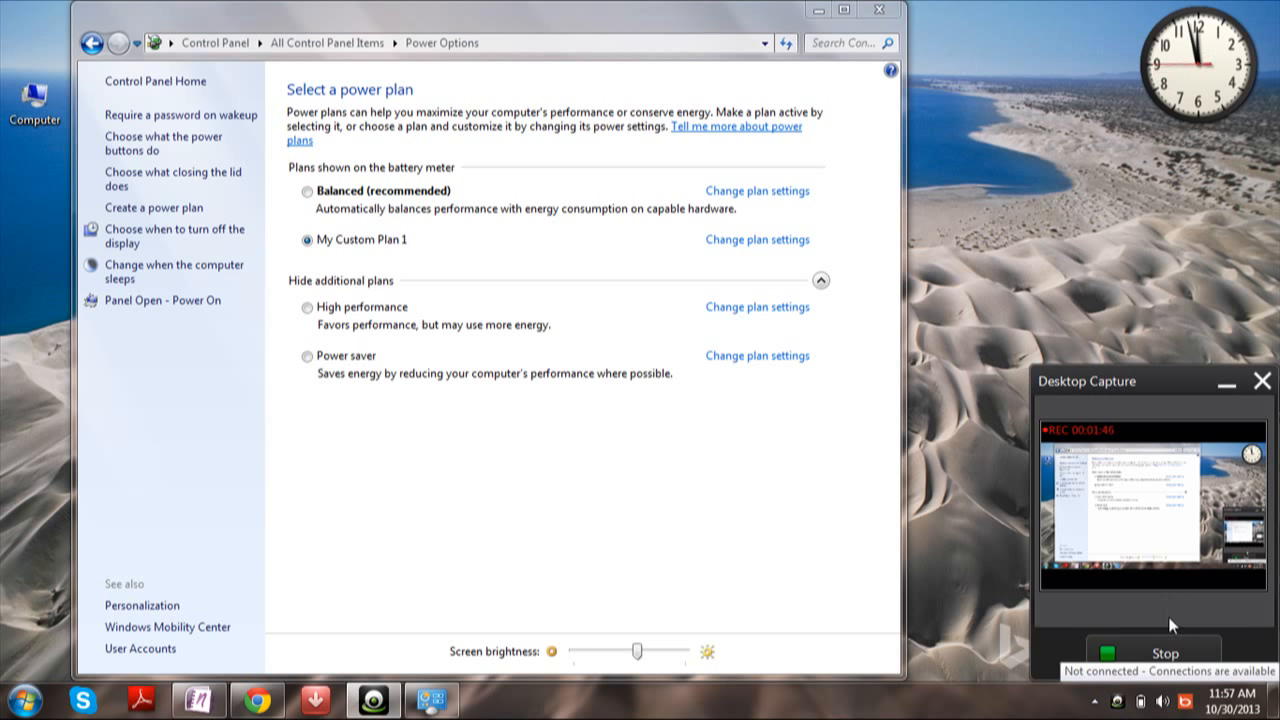
{"action": "mouse_move", "coordinate": [1128, 612]}
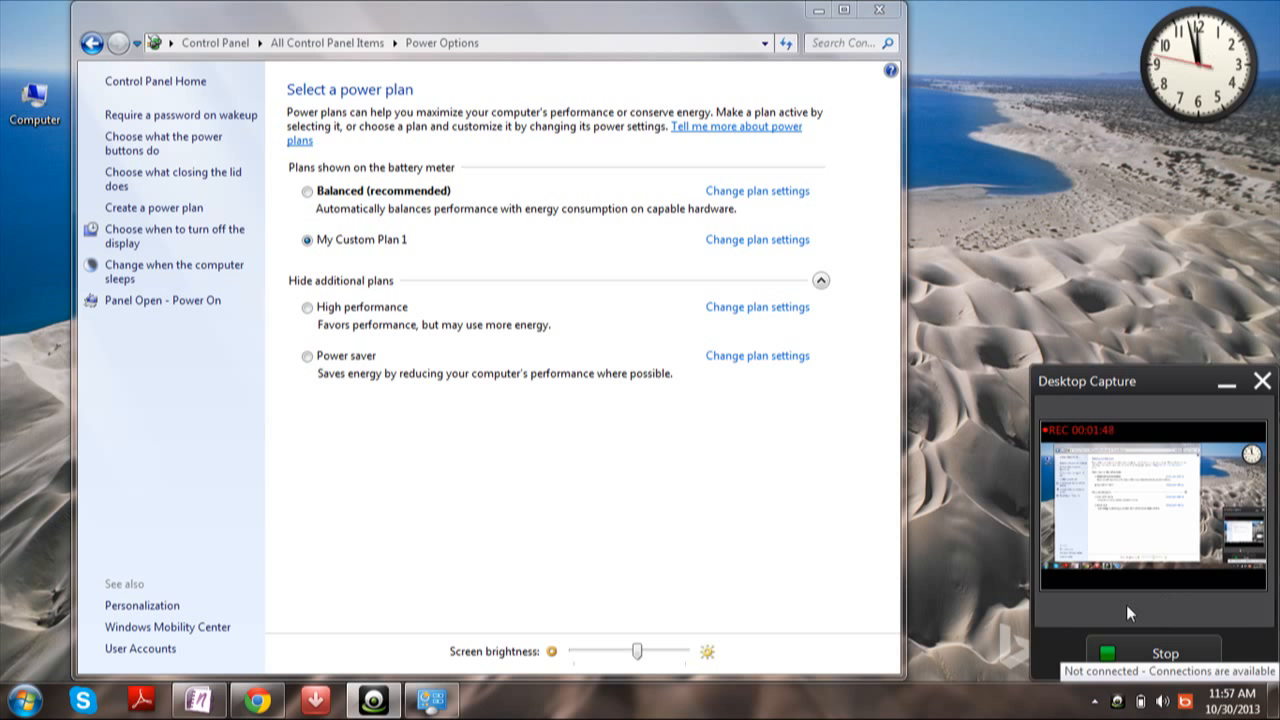
{"action": "mouse_move", "coordinate": [1120, 618]}
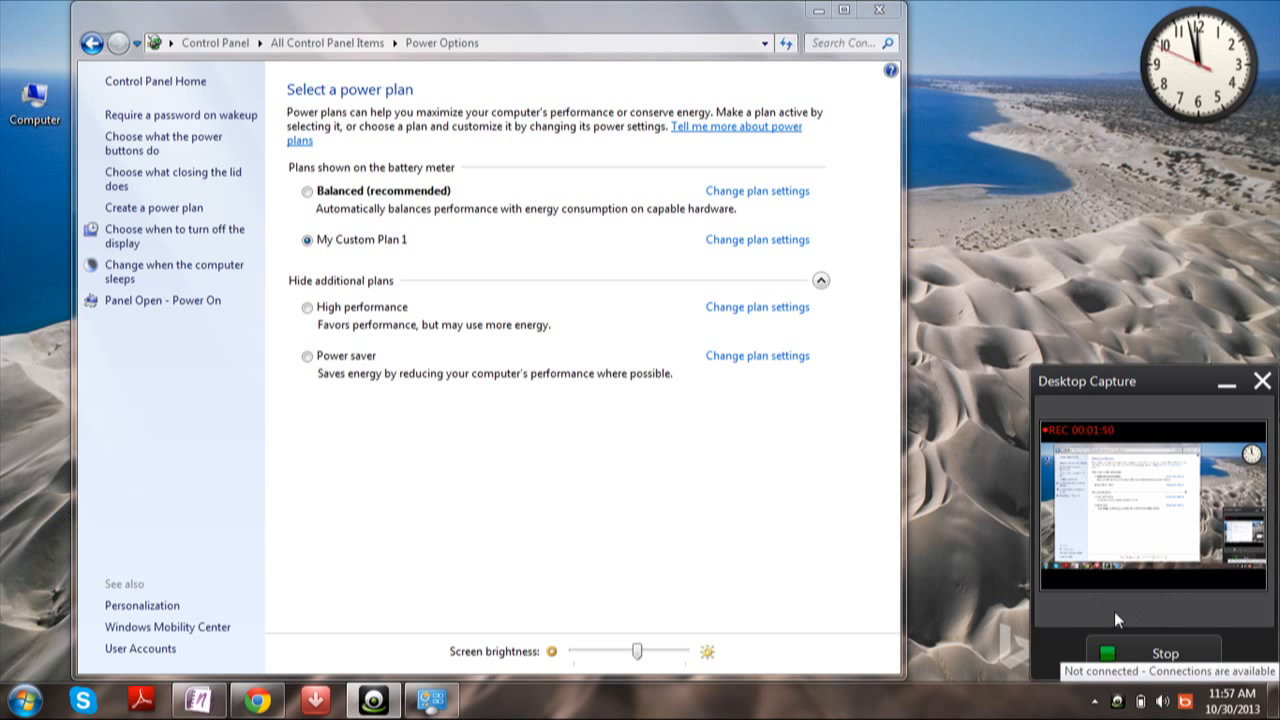
- Close the Power Options window, returning to the desktop
{"action": "left_click", "coordinate": [878, 10]}
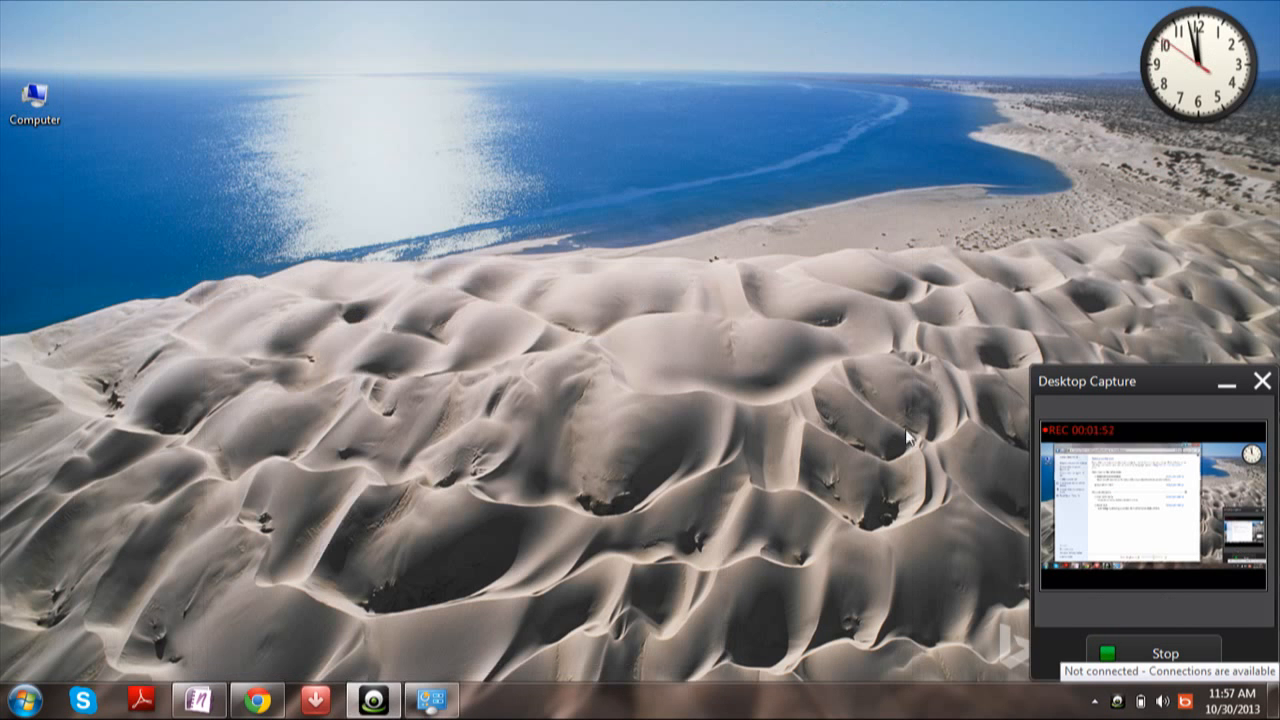